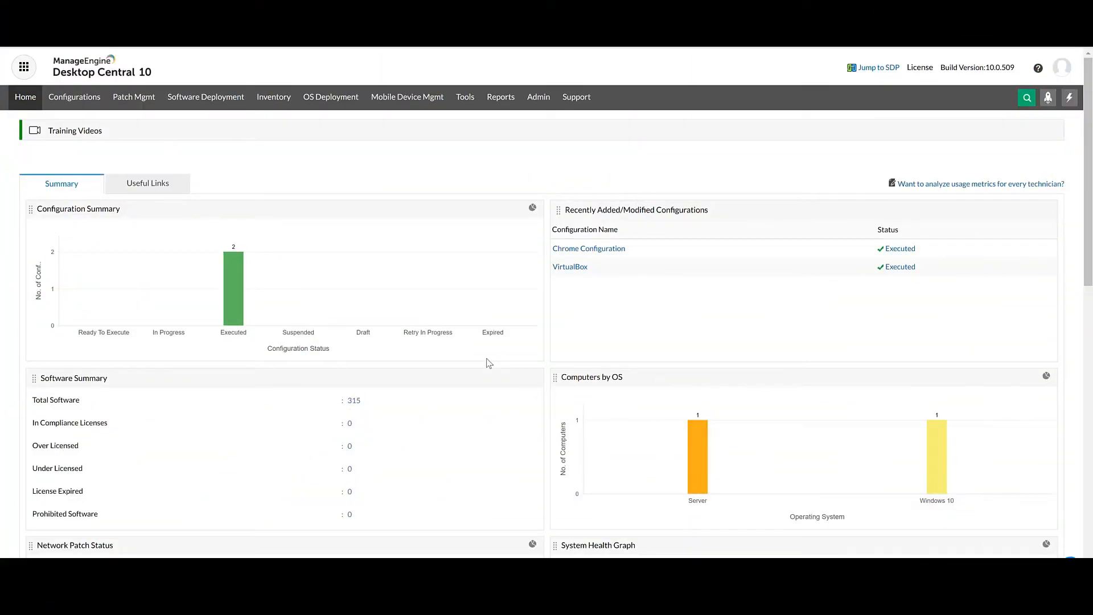
{"action": "mouse_move", "coordinate": [330, 192]}
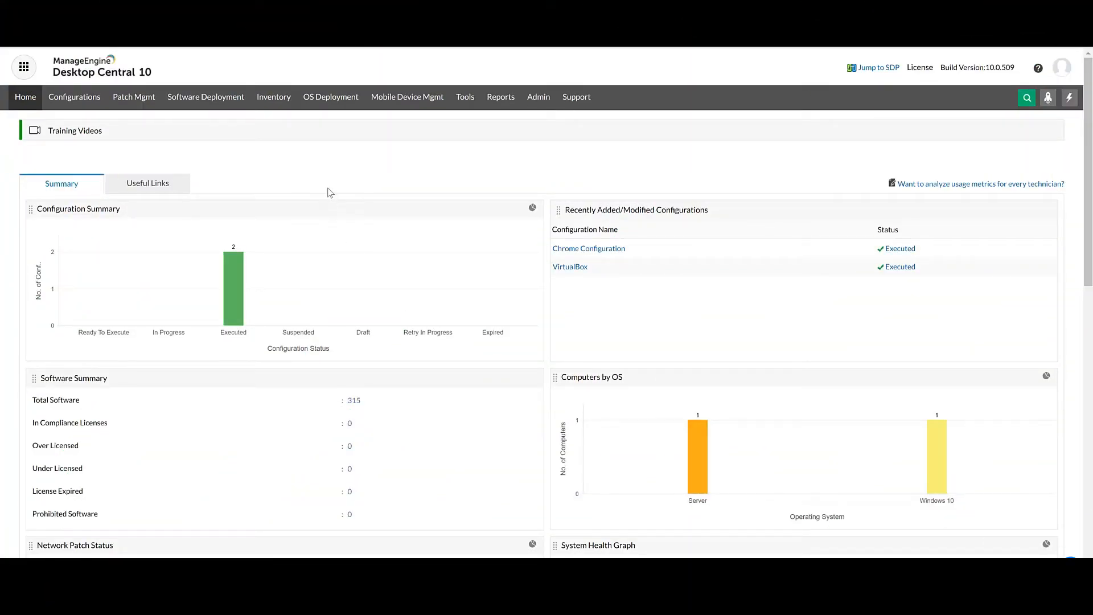
Switch to the Inventory section showing audit, software and warranty summaries
{"action": "left_click", "coordinate": [273, 96]}
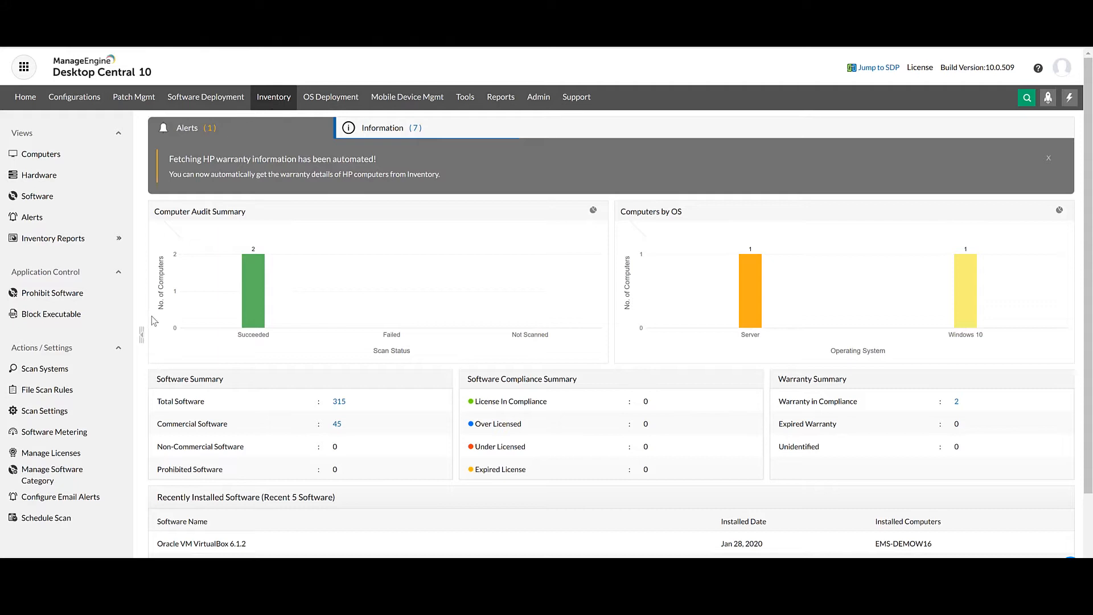
Open File Scan Rules under the Inventory Actions / Settings pane
{"action": "left_click", "coordinate": [48, 389]}
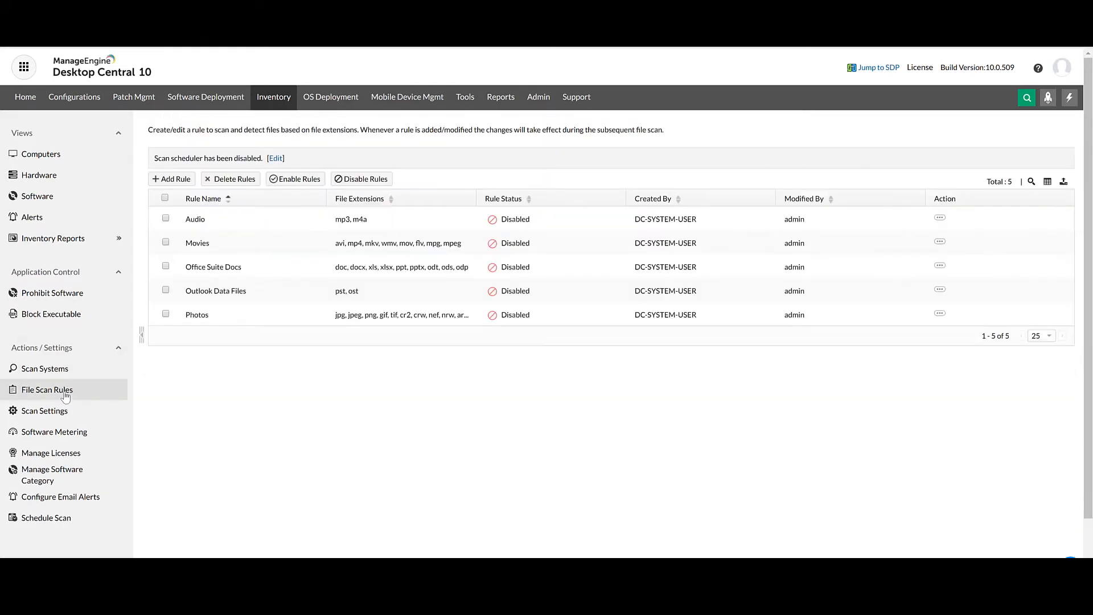
{"action": "mouse_move", "coordinate": [123, 383]}
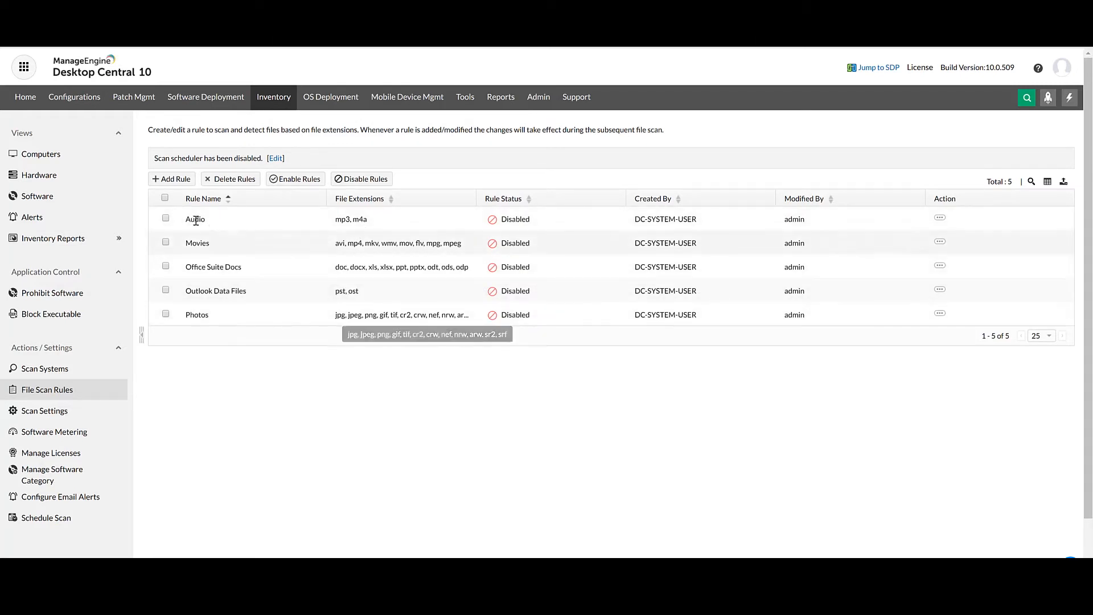
Add a file scan rule 'Installables' with file extensions msi and exe
{"action": "left_click", "coordinate": [172, 179]}
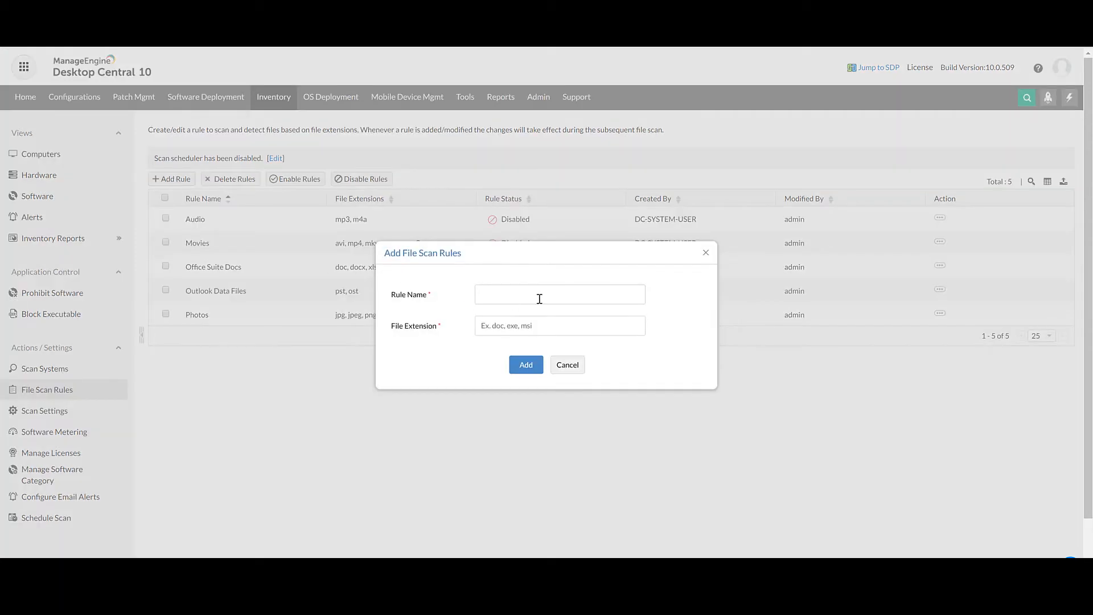
{"action": "type", "text": "Installables"}
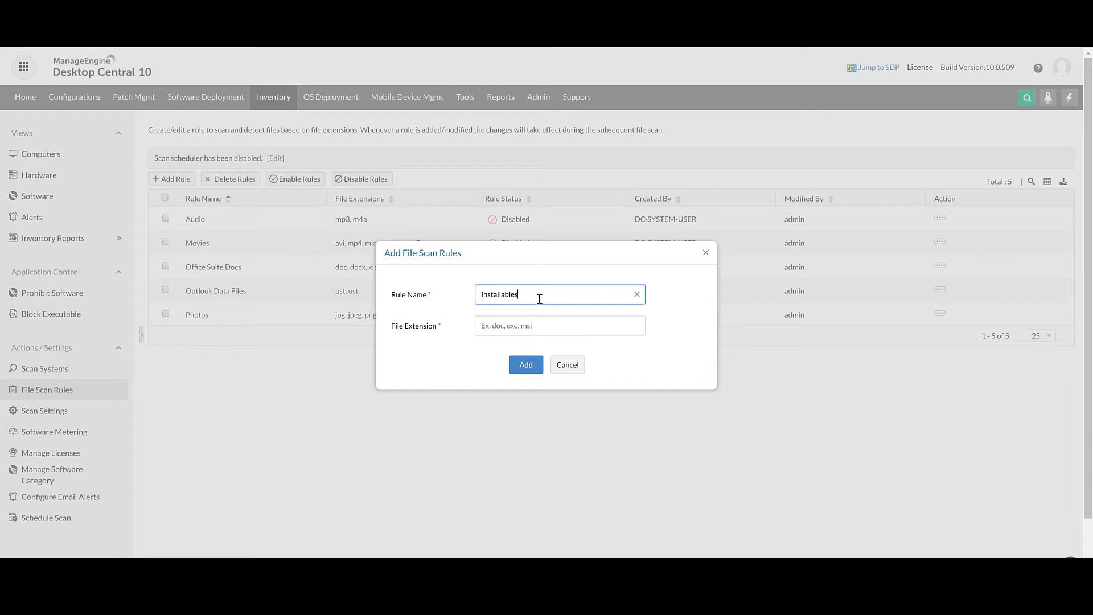
{"action": "left_click", "coordinate": [559, 325]}
{"action": "type", "text": "msi,"}
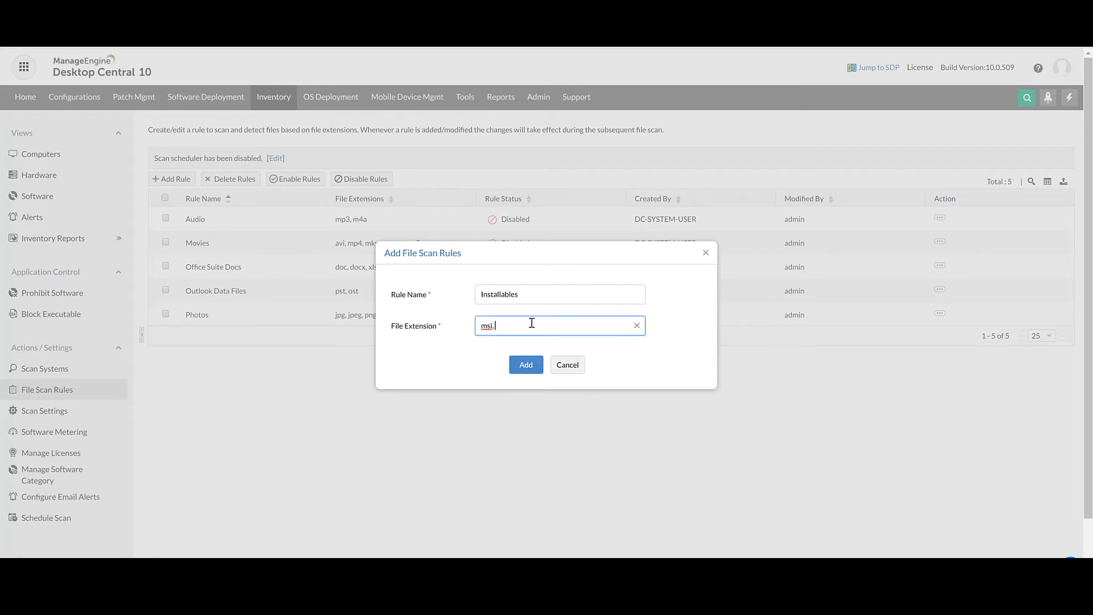
{"action": "type", "text": "exe"}
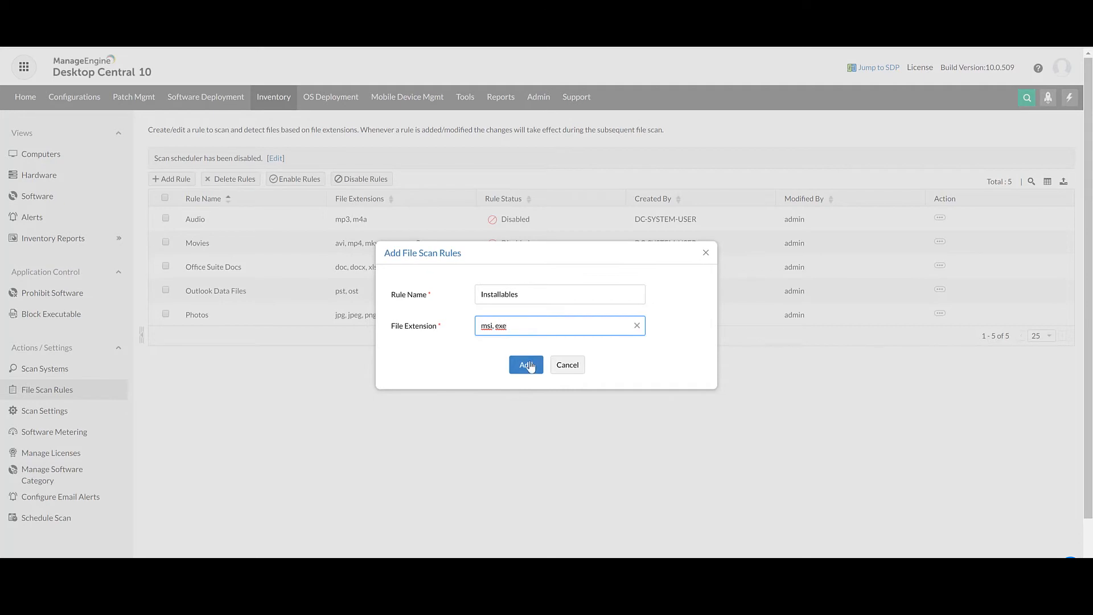
{"action": "left_click", "coordinate": [525, 364]}
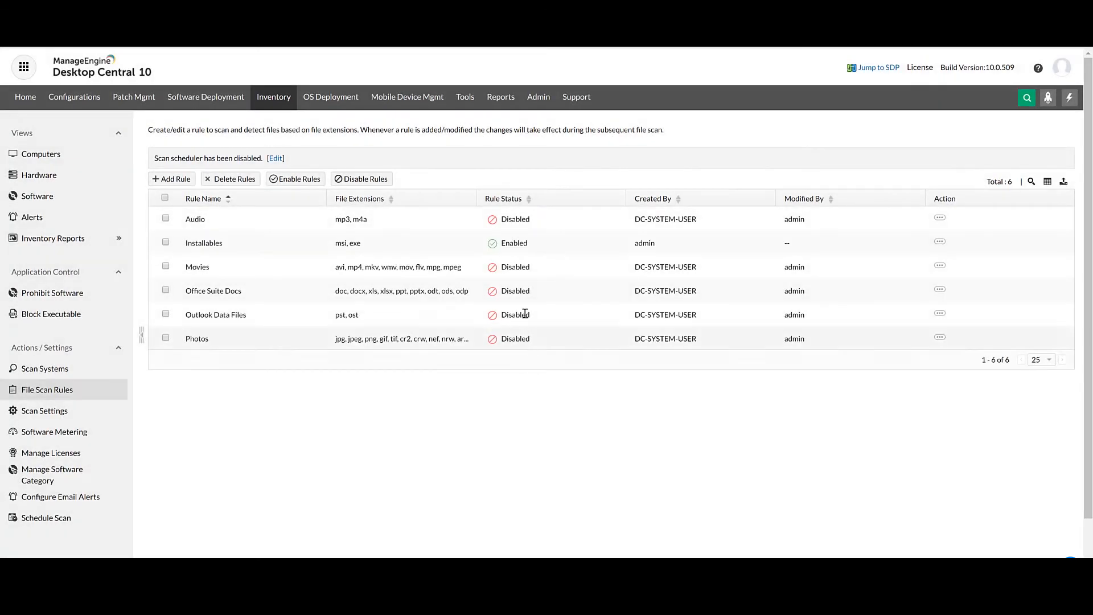
Enable the disabled rules, including Audio and Outlook Data Files, and dismiss the confirmation
{"action": "left_click", "coordinate": [165, 218]}
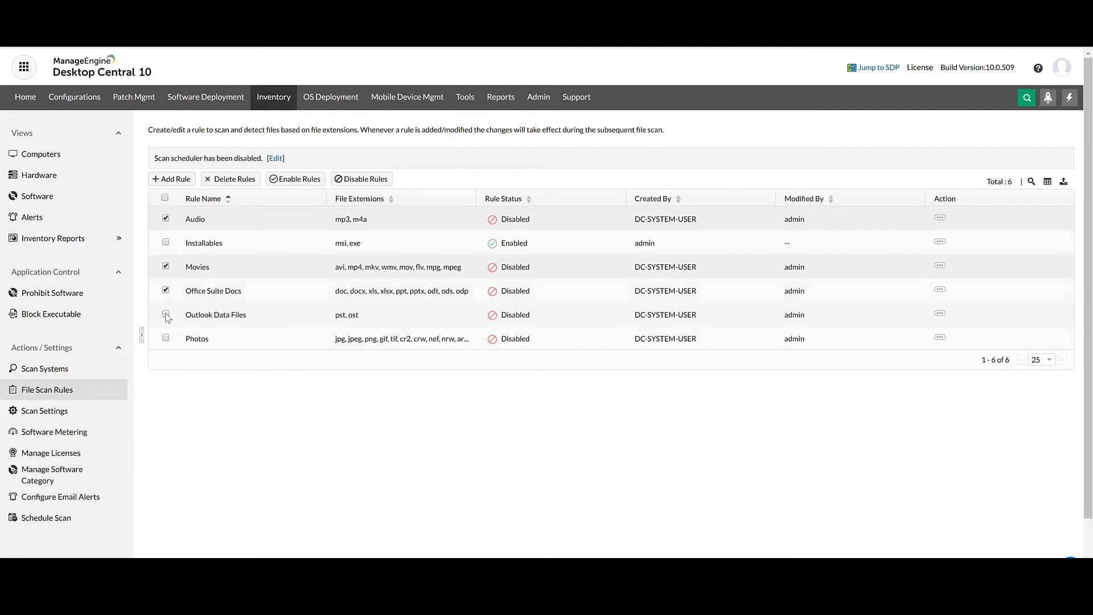
{"action": "left_click", "coordinate": [165, 314]}
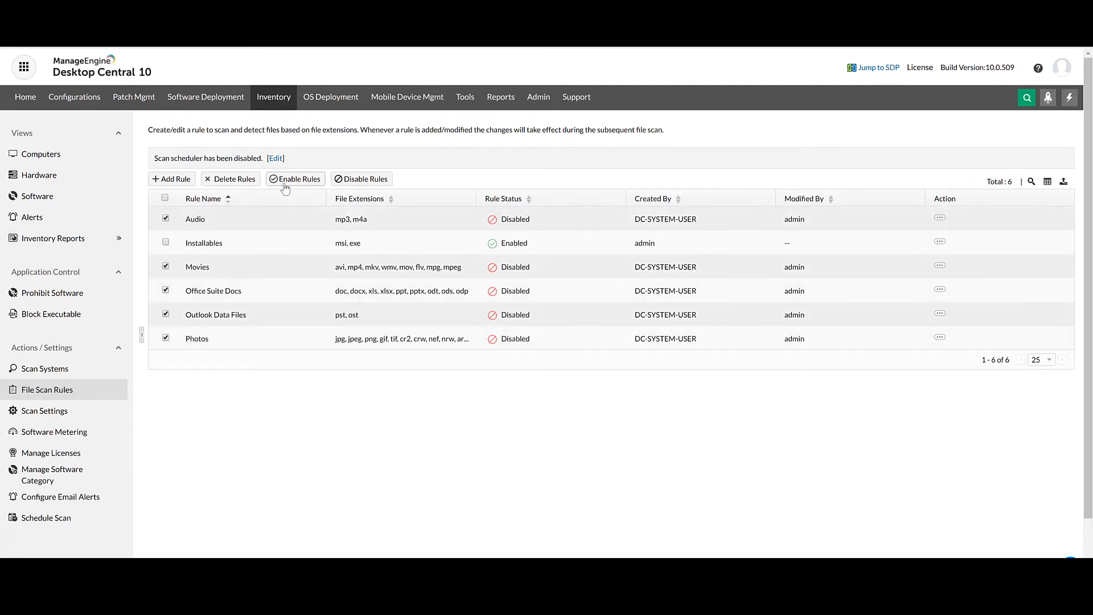
{"action": "left_click", "coordinate": [295, 178]}
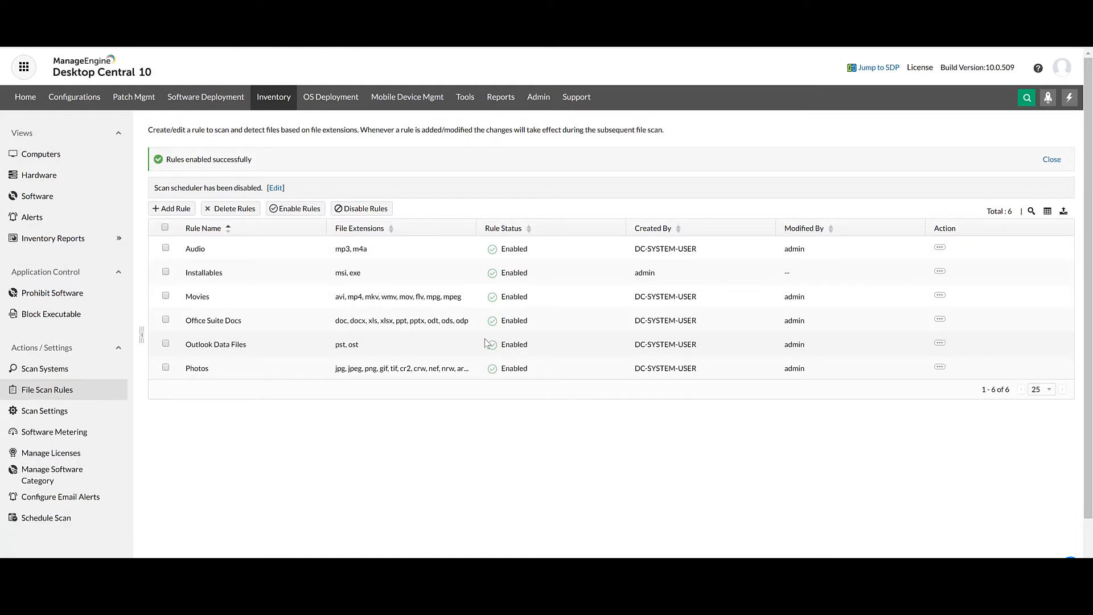
{"action": "left_click", "coordinate": [1051, 159]}
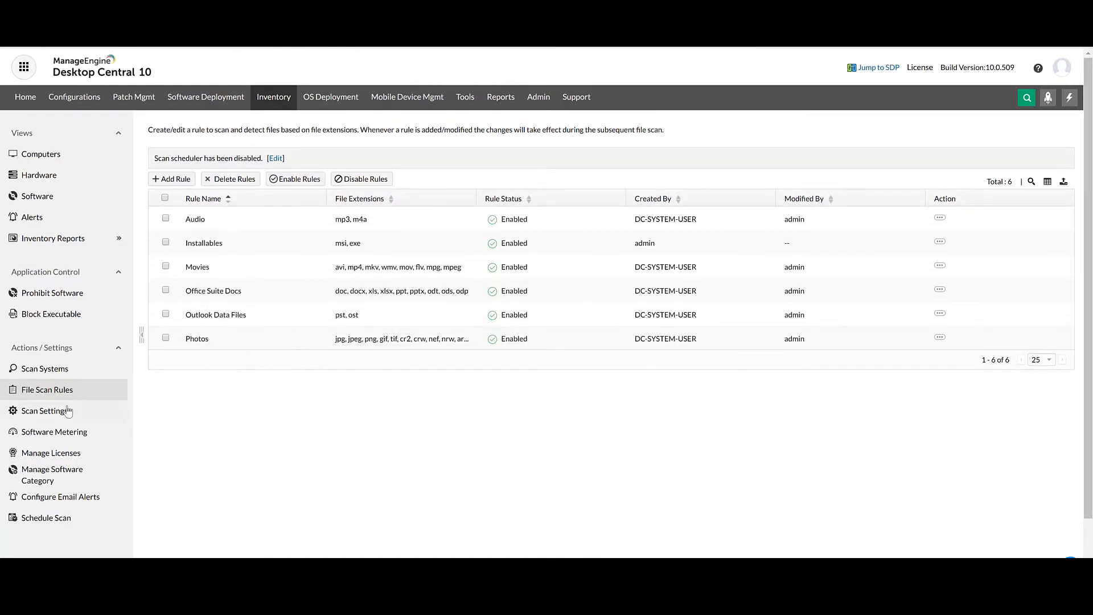
Open Schedule Scan and the File Scan schedule settings
{"action": "left_click", "coordinate": [46, 517]}
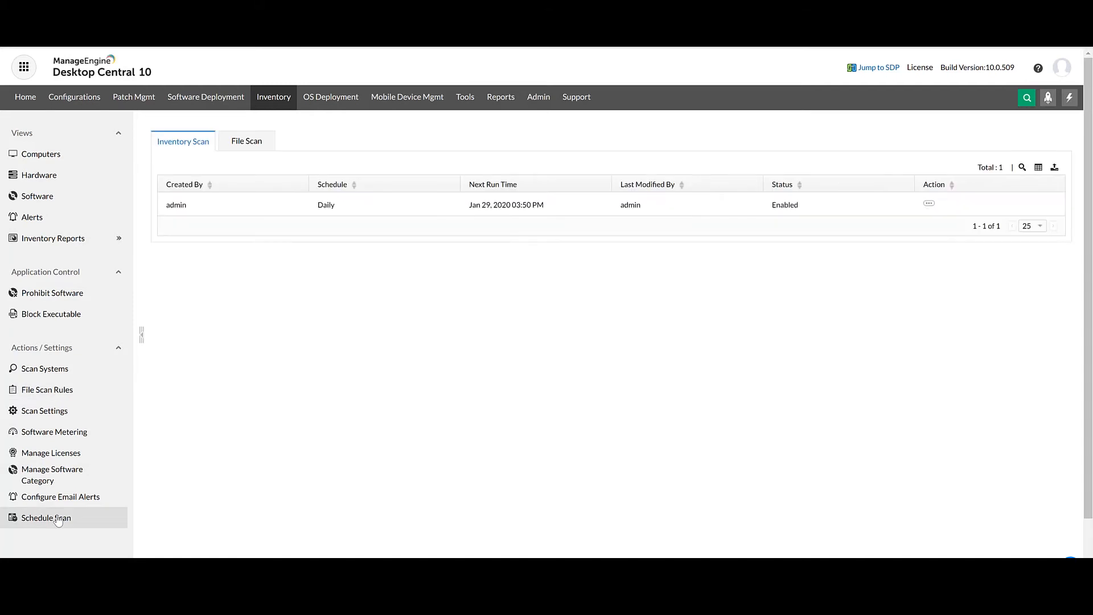
{"action": "mouse_move", "coordinate": [234, 161]}
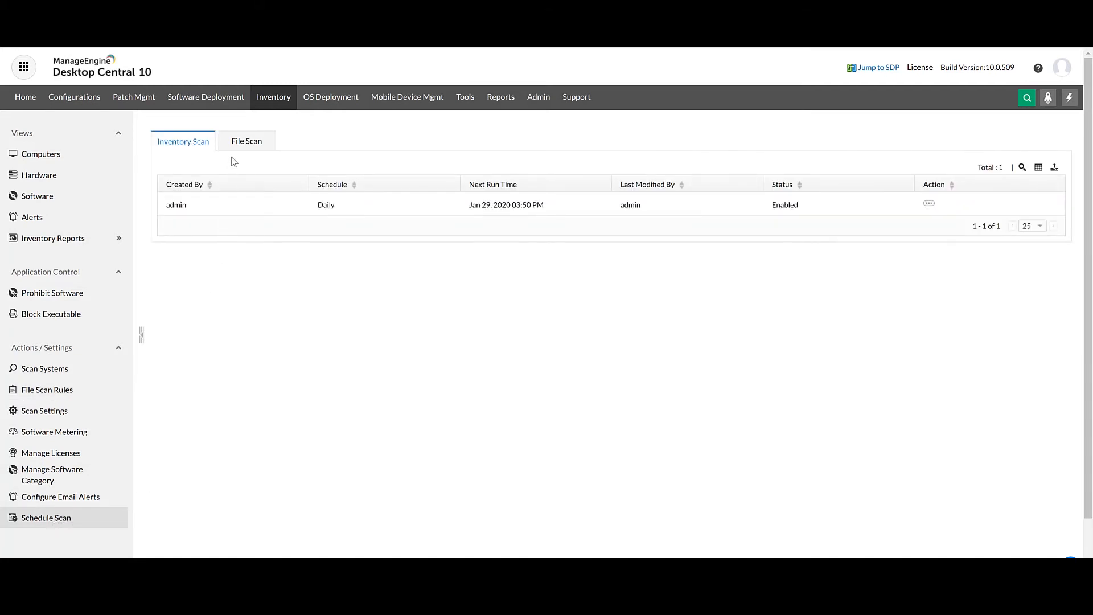
{"action": "left_click", "coordinate": [246, 140]}
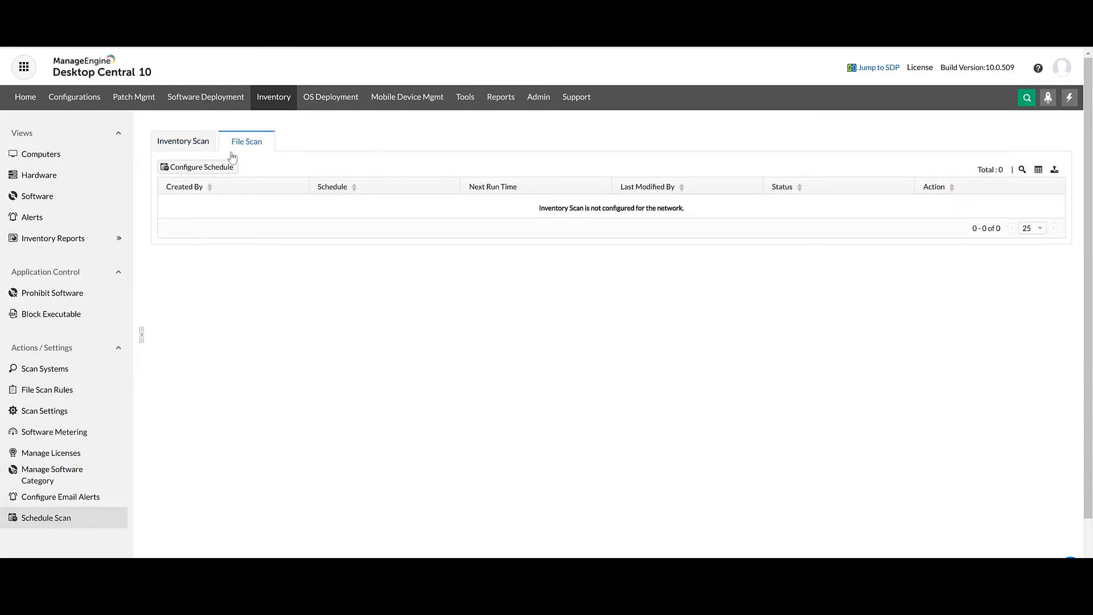
{"action": "left_click", "coordinate": [201, 167]}
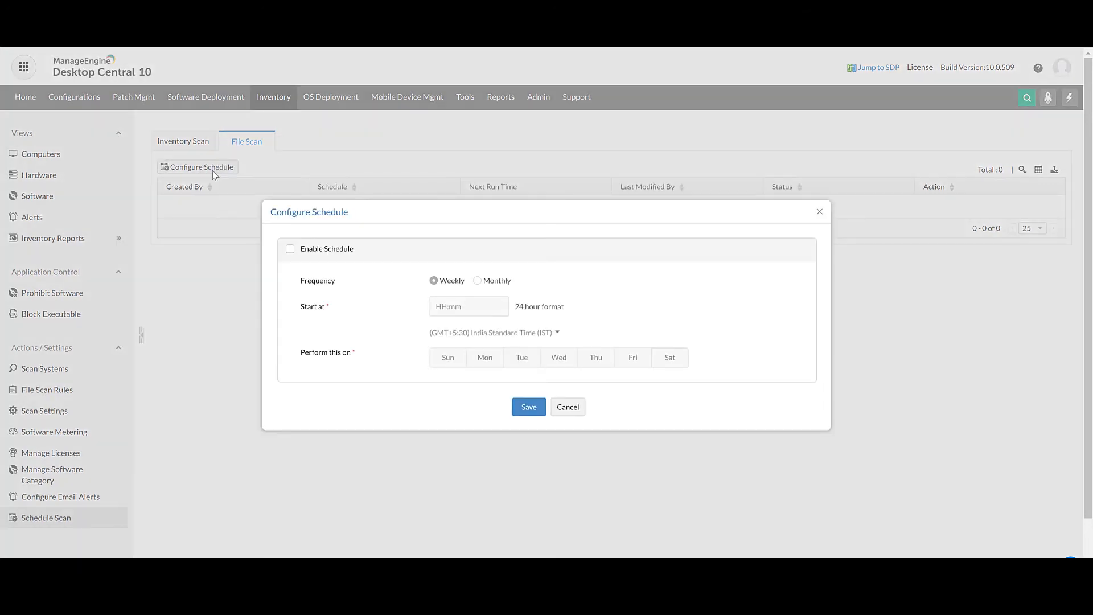
Enable and save a weekly file scan at 16:00 on Mon, Tue and Wed
{"action": "left_click", "coordinate": [290, 248]}
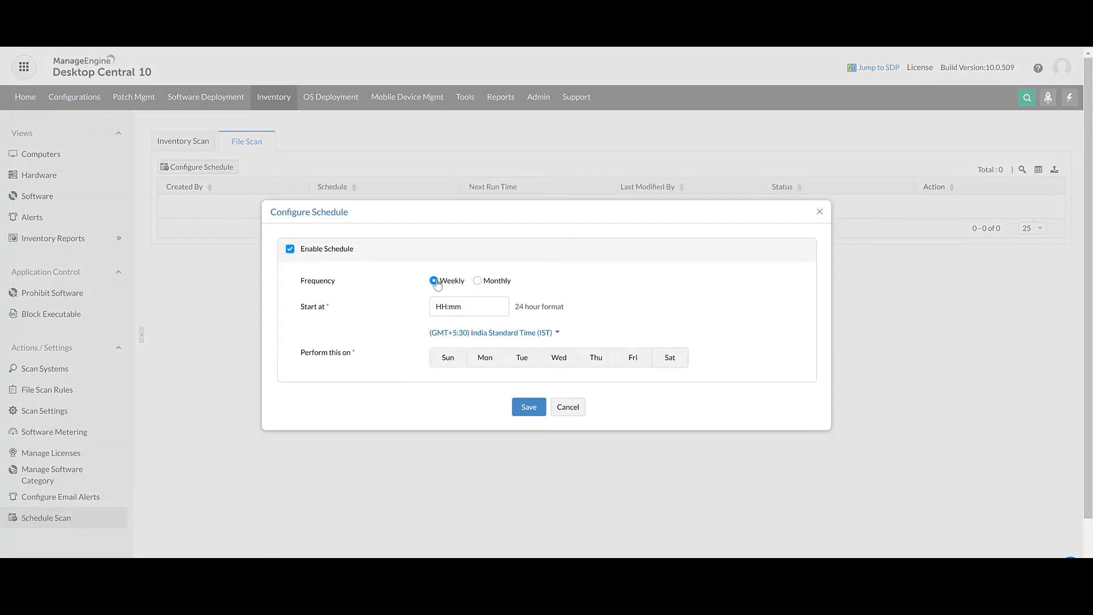
{"action": "left_click", "coordinate": [462, 306]}
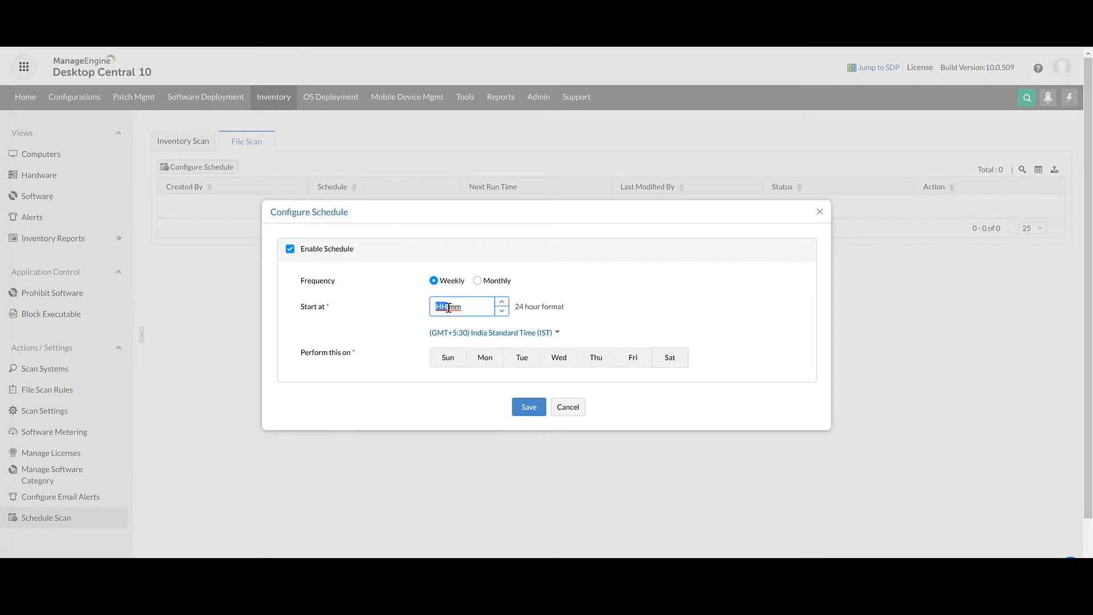
{"action": "type", "text": "16"}
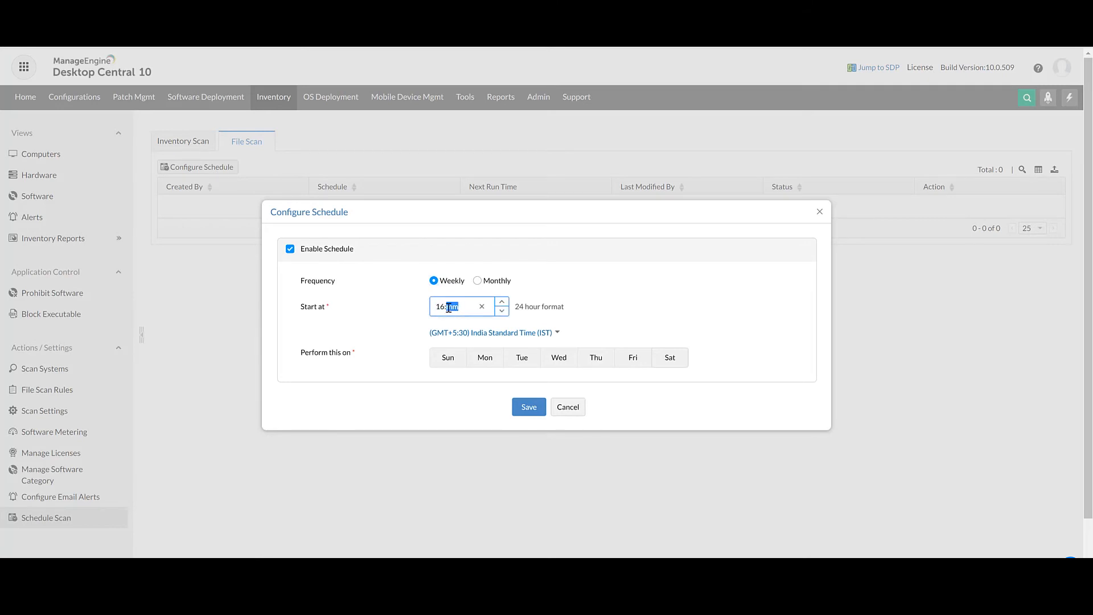
{"action": "left_click", "coordinate": [484, 357]}
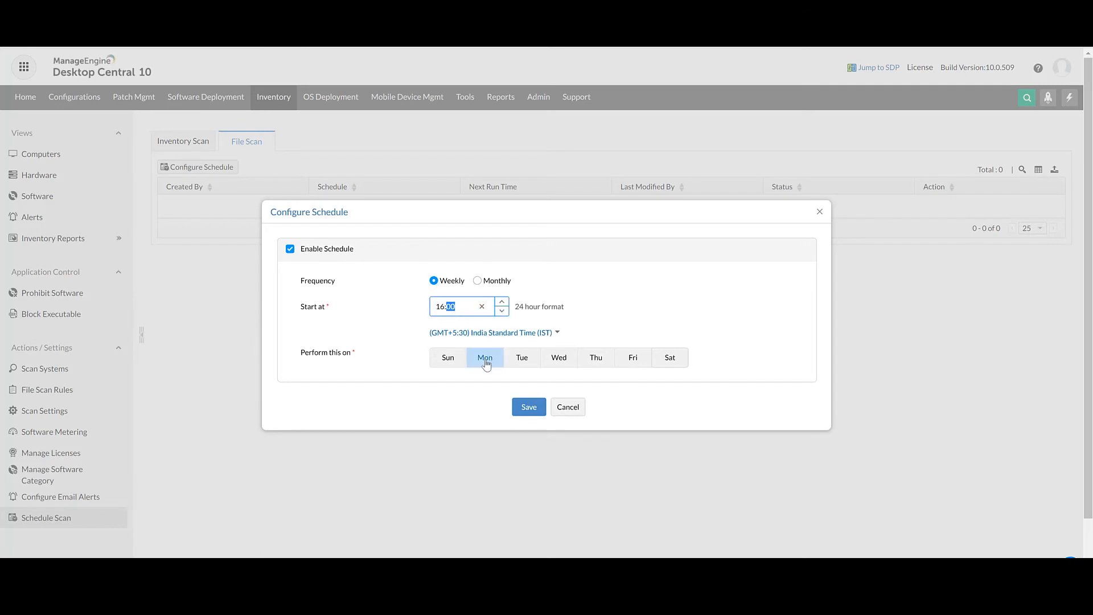
{"action": "left_click", "coordinate": [558, 357]}
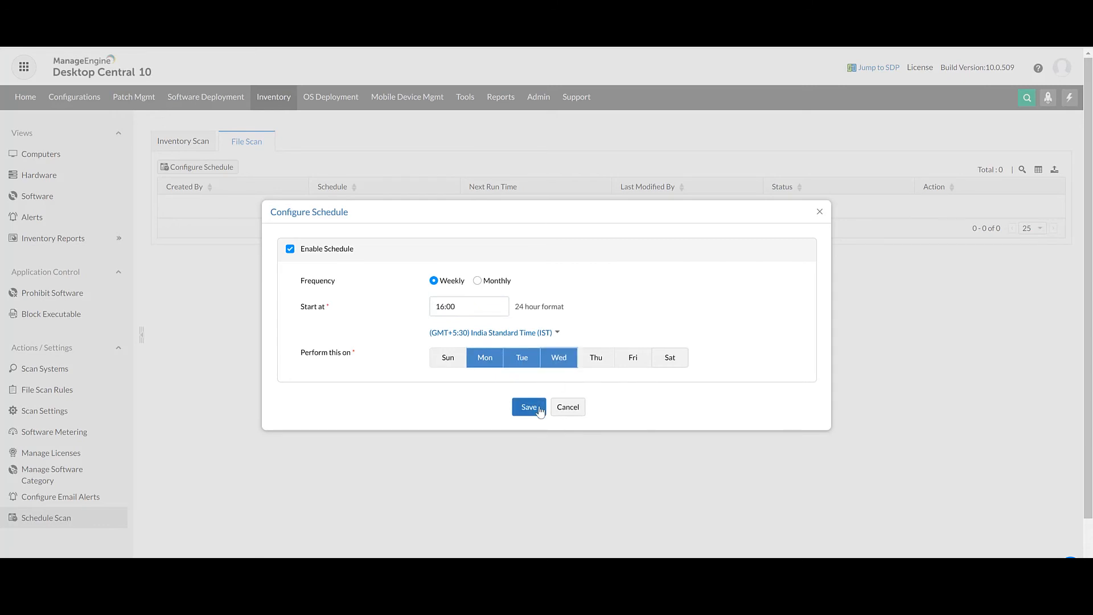
{"action": "left_click", "coordinate": [528, 406]}
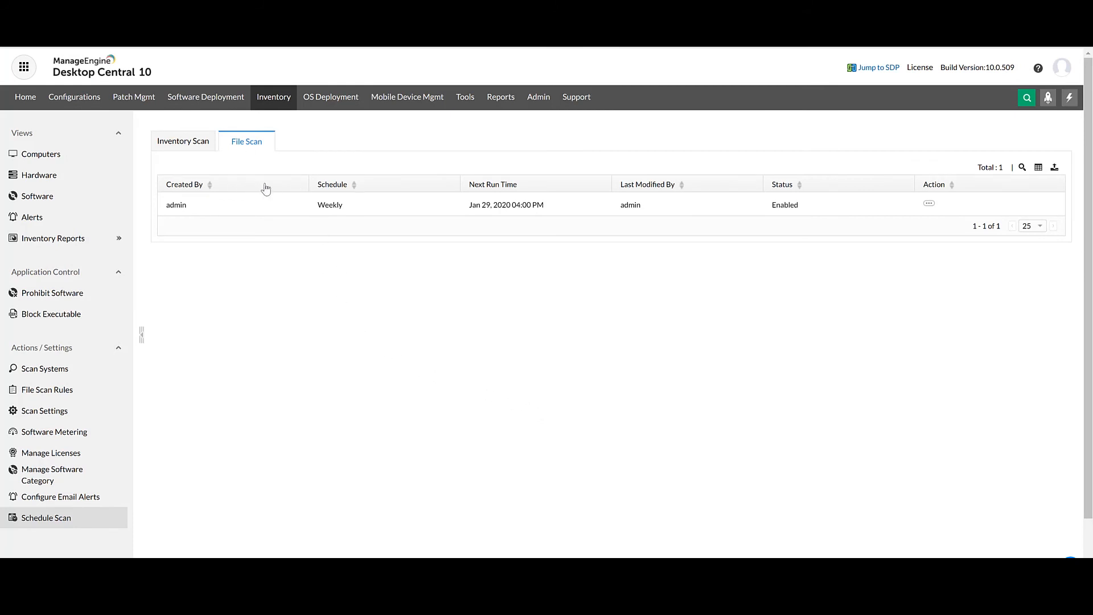
{"action": "mouse_move", "coordinate": [498, 103]}
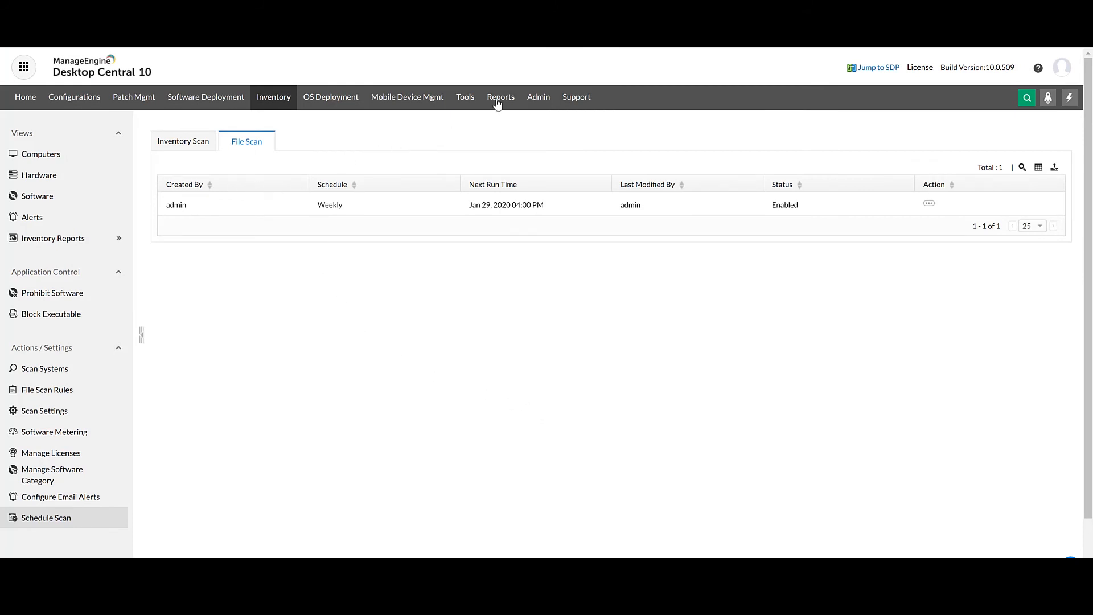
Go to Reports > Inventory Reports and open File Details by Category
{"action": "left_click", "coordinate": [500, 97]}
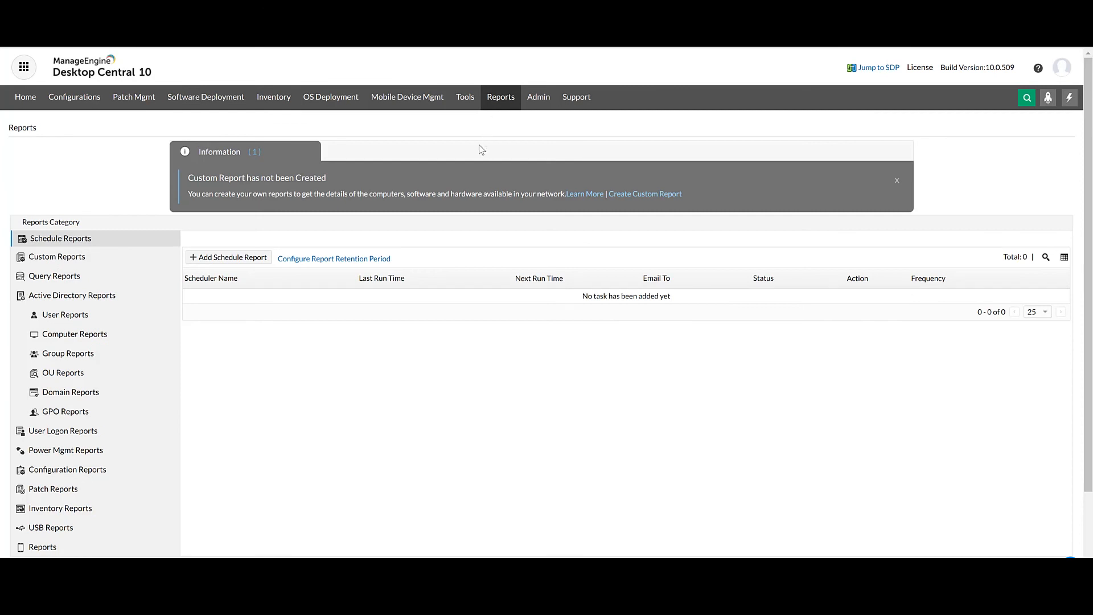
{"action": "mouse_move", "coordinate": [77, 514]}
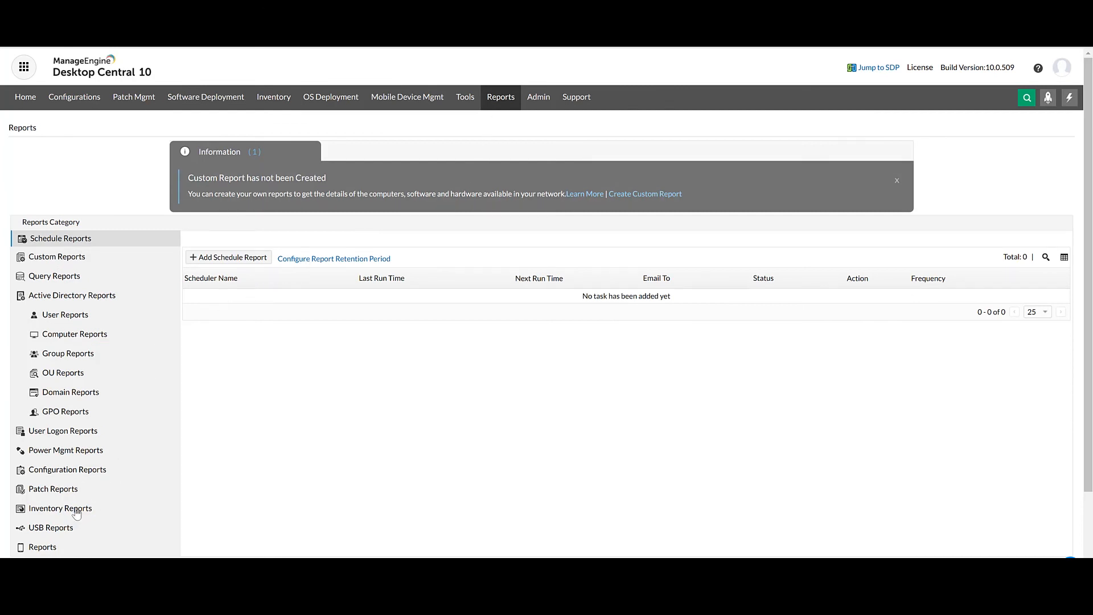
{"action": "left_click", "coordinate": [60, 507]}
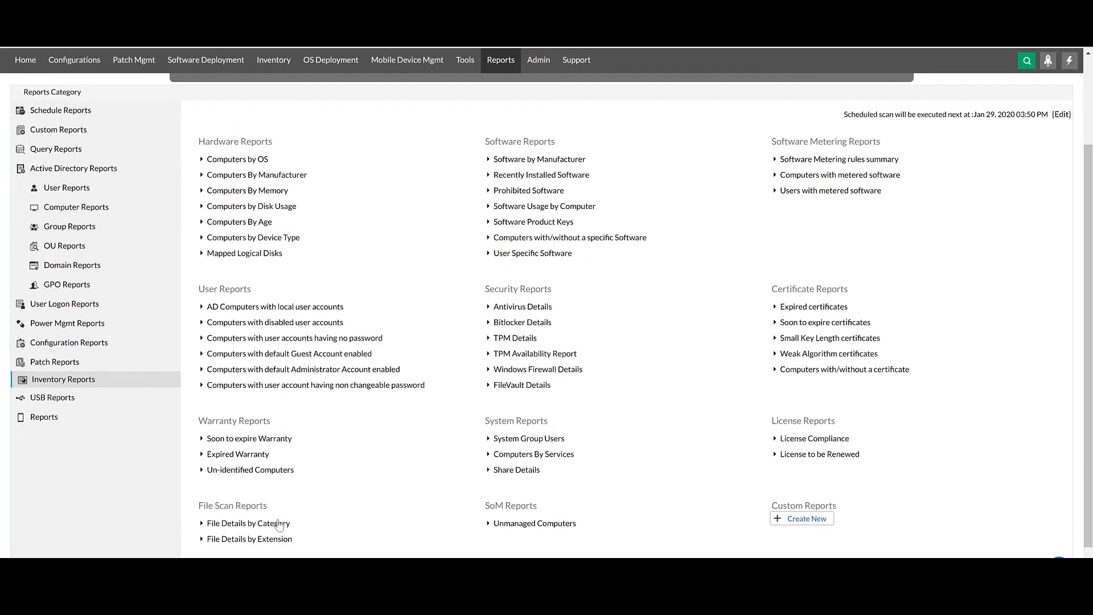
{"action": "left_click", "coordinate": [249, 522]}
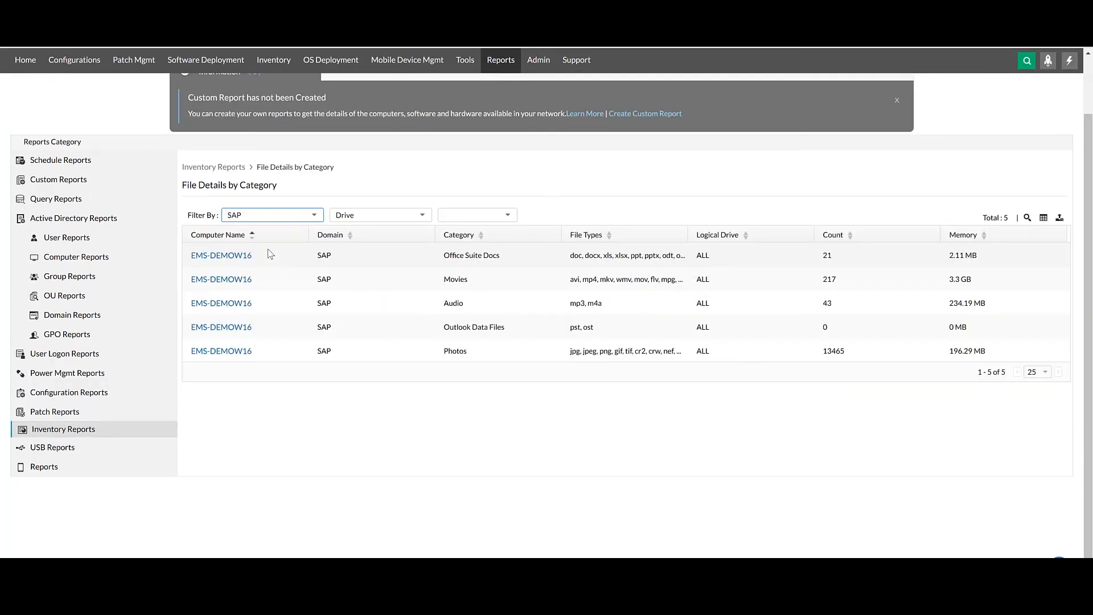